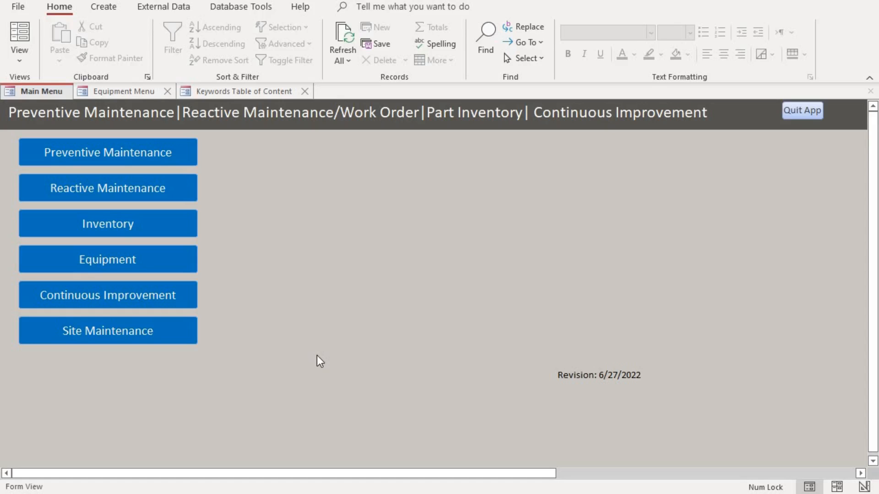
mouse_move(326, 351)
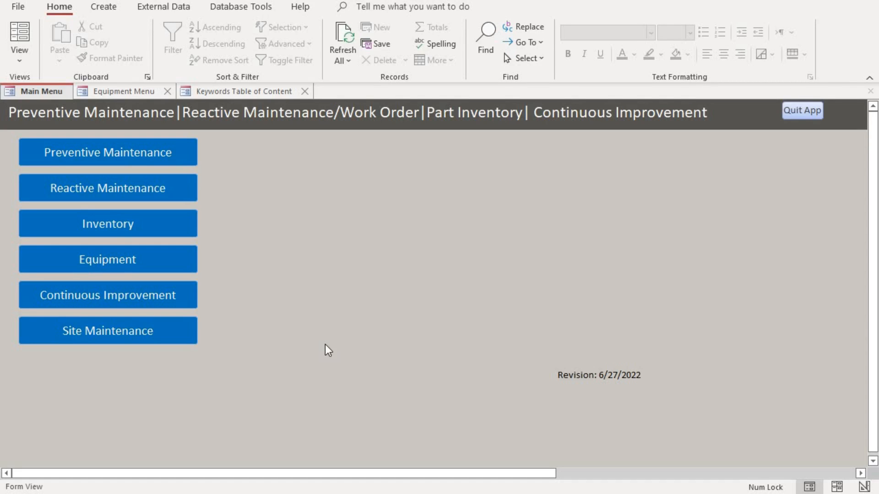
mouse_move(172, 179)
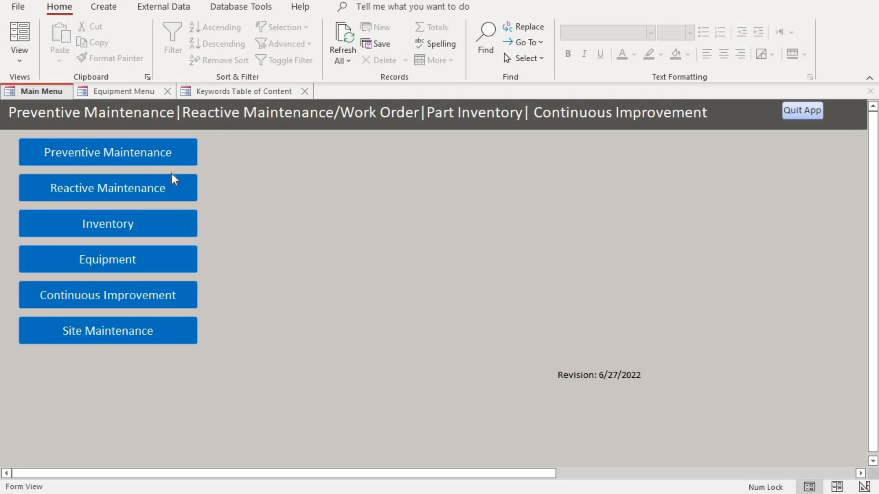
mouse_move(357, 355)
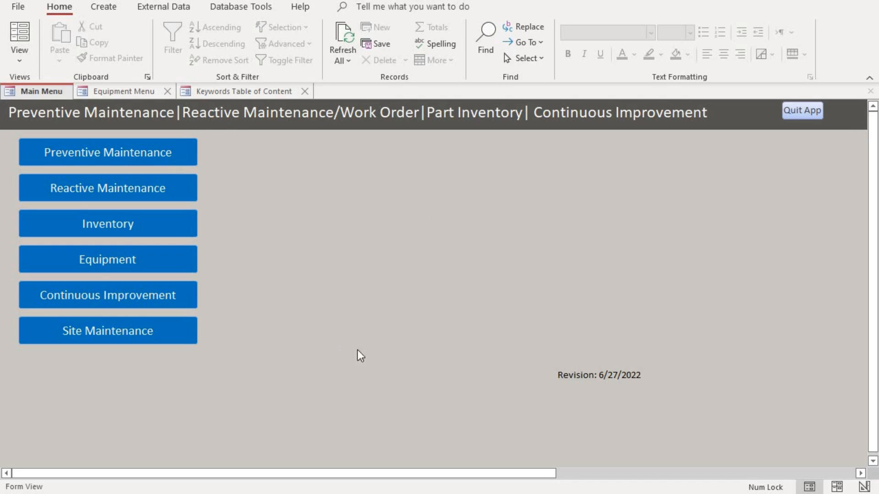
mouse_move(241, 247)
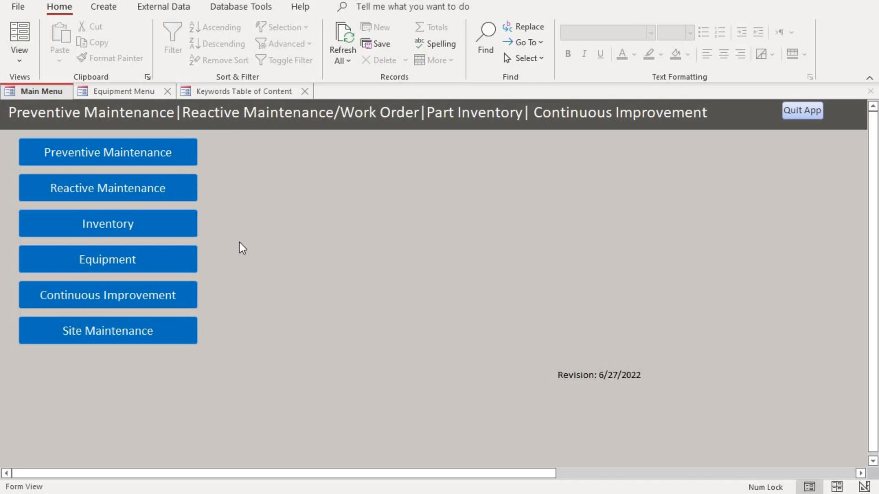
- View the Search Equipment By Production Area list from the Equipment menu, then close it
click(108, 259)
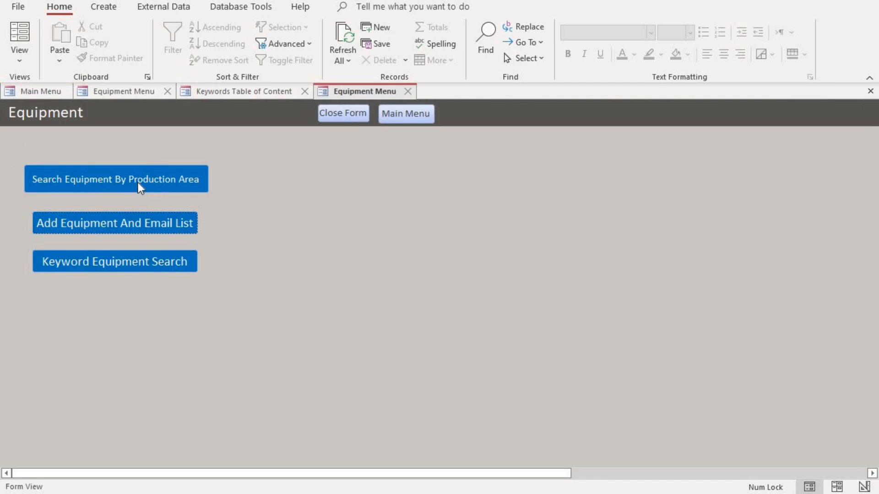
mouse_move(69, 194)
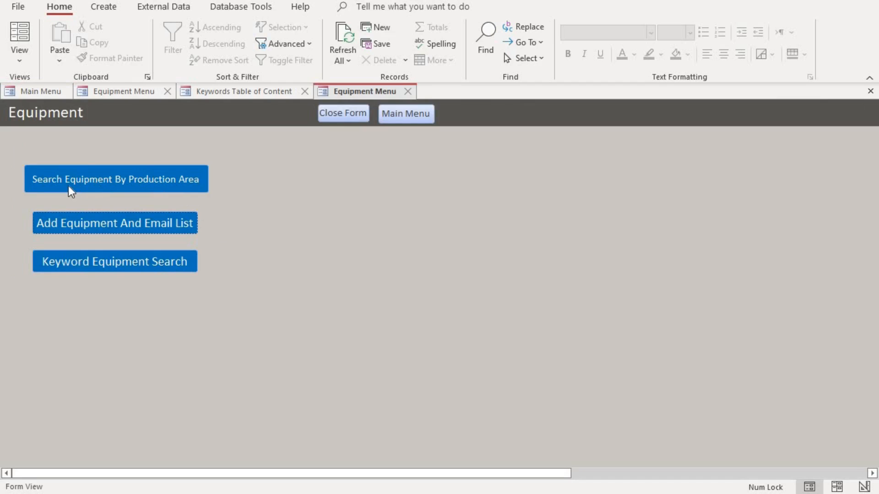
mouse_move(190, 183)
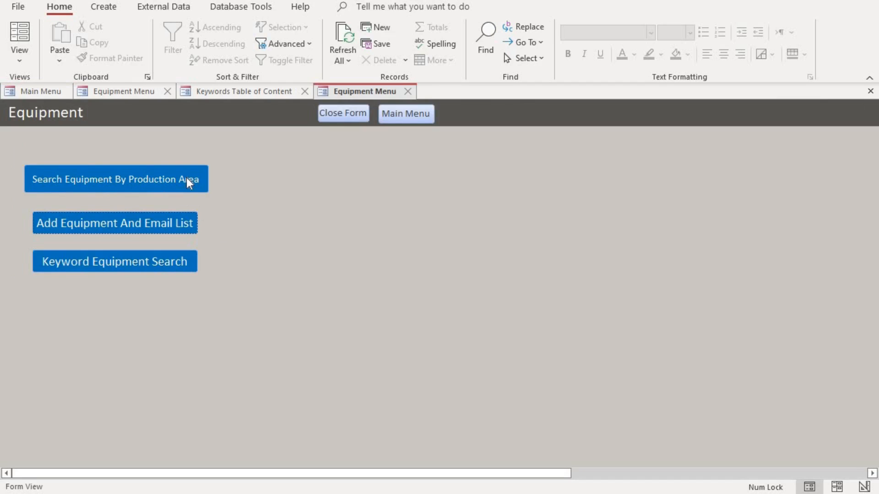
click(115, 179)
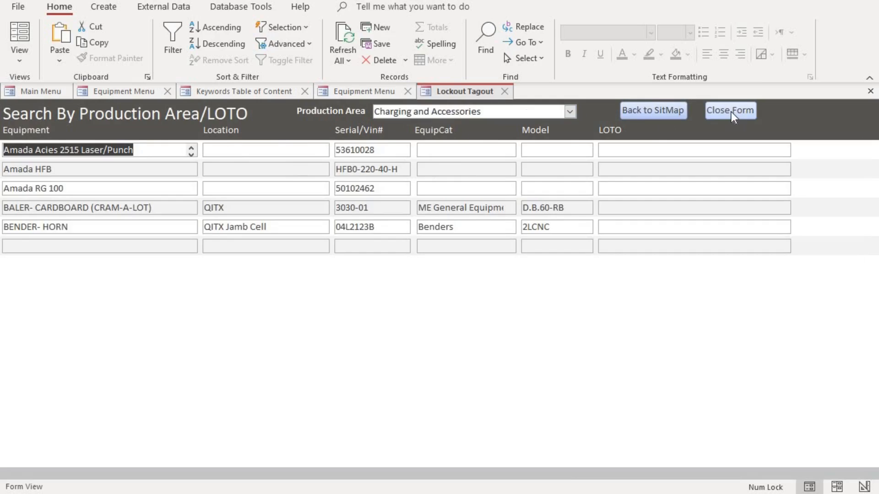
click(730, 110)
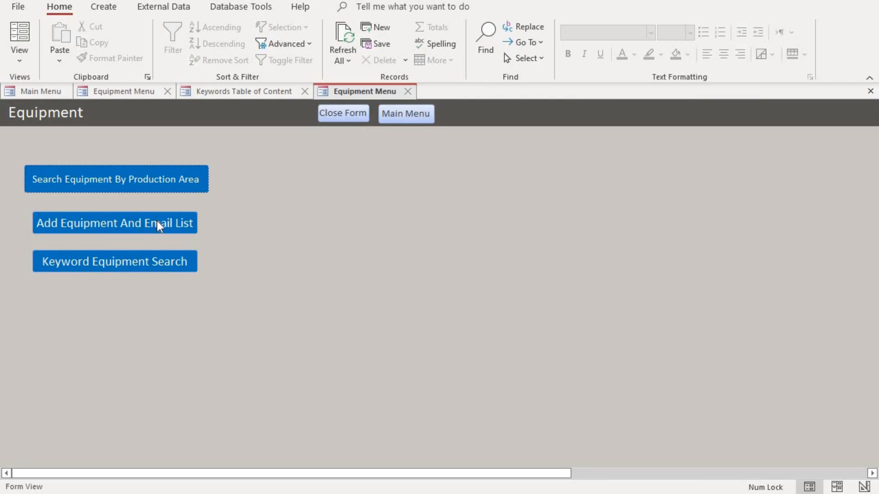
click(114, 222)
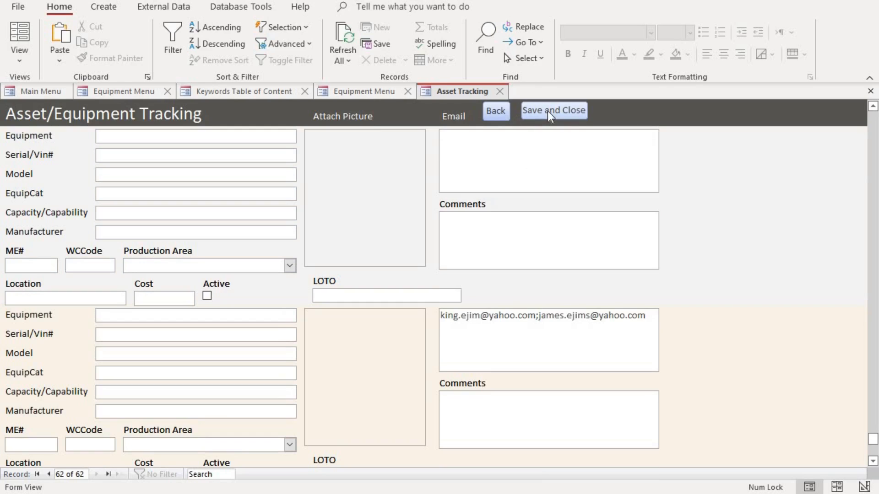
click(554, 110)
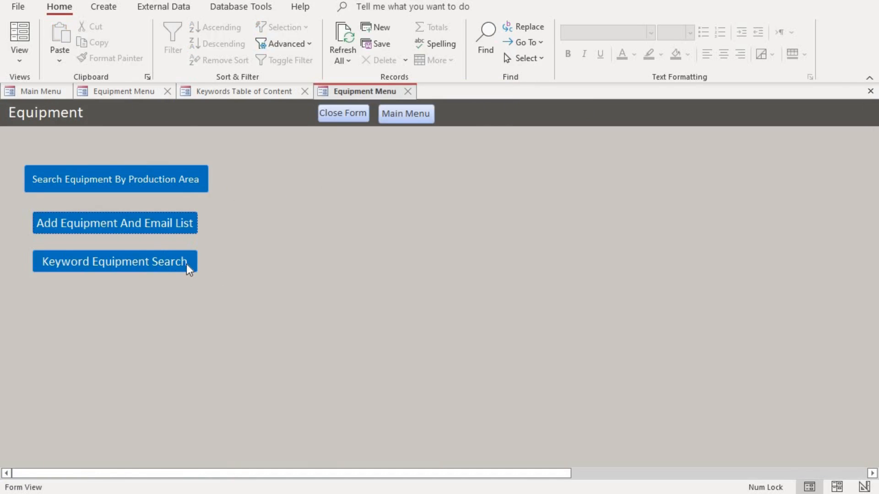
click(113, 262)
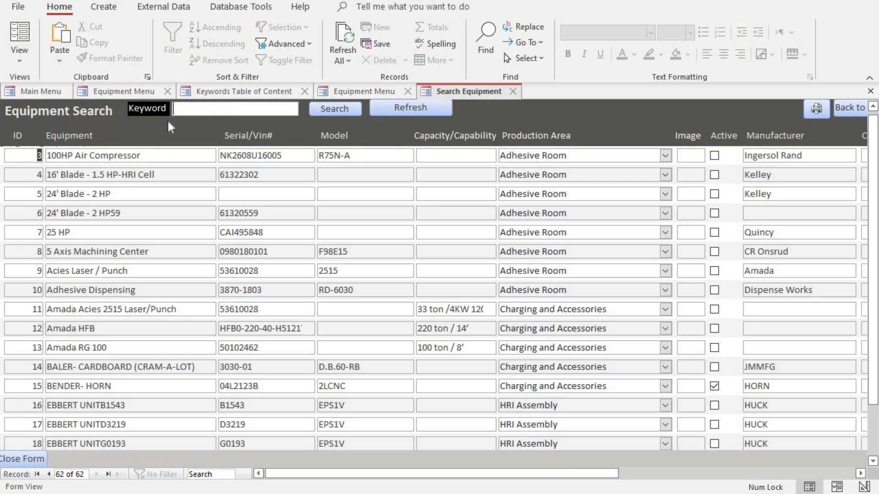
mouse_move(84, 132)
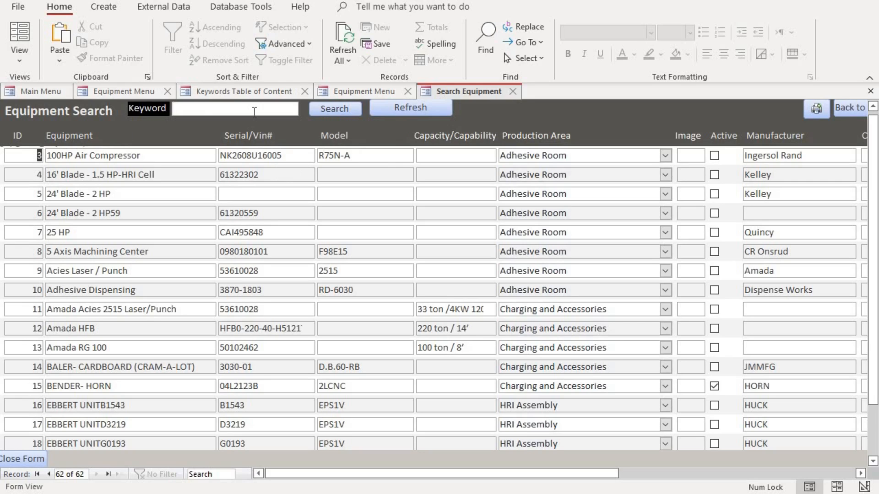
text(compre)
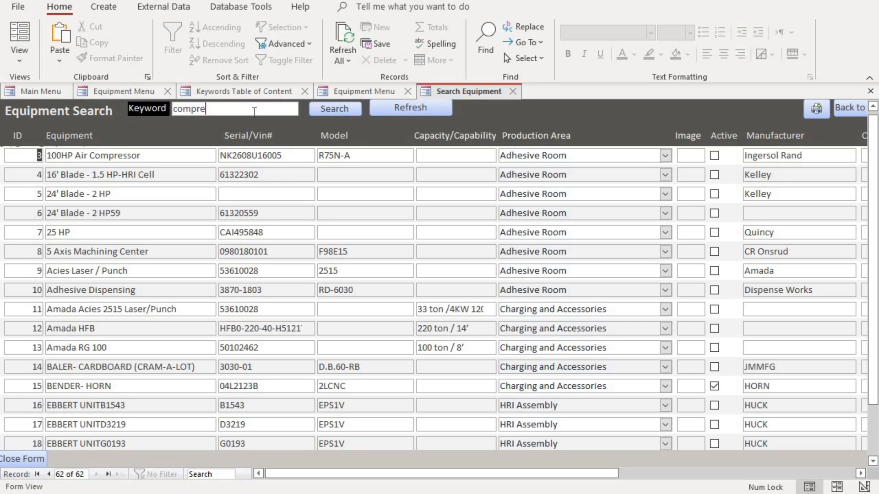
click(334, 108)
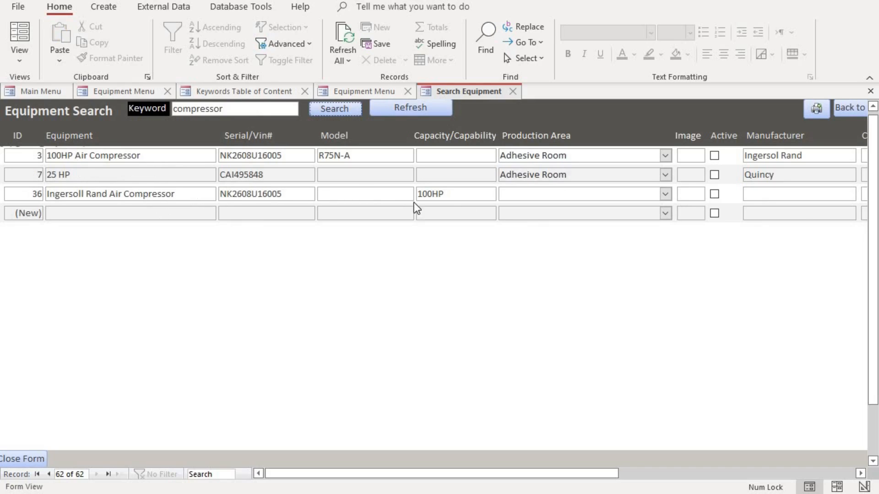
mouse_move(207, 179)
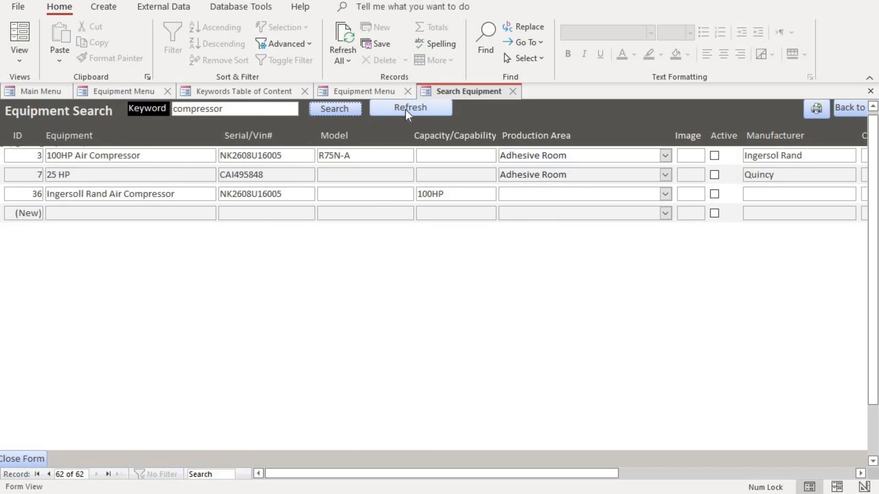
click(410, 108)
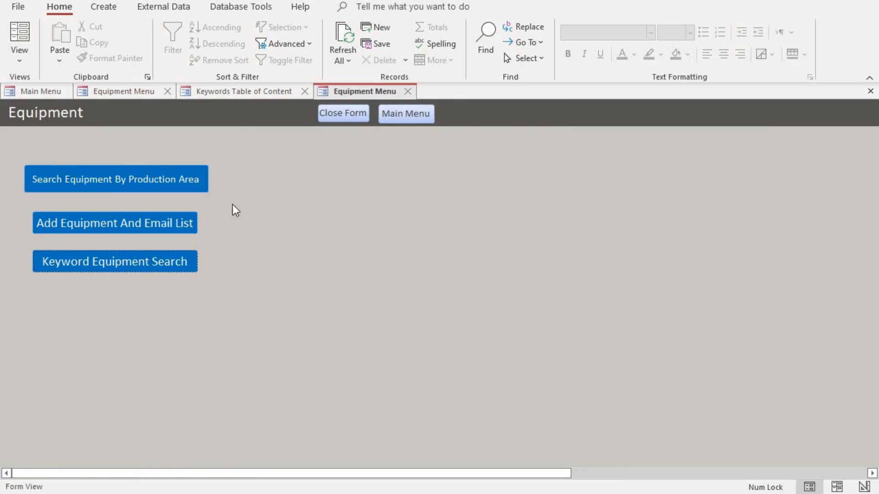
mouse_move(359, 157)
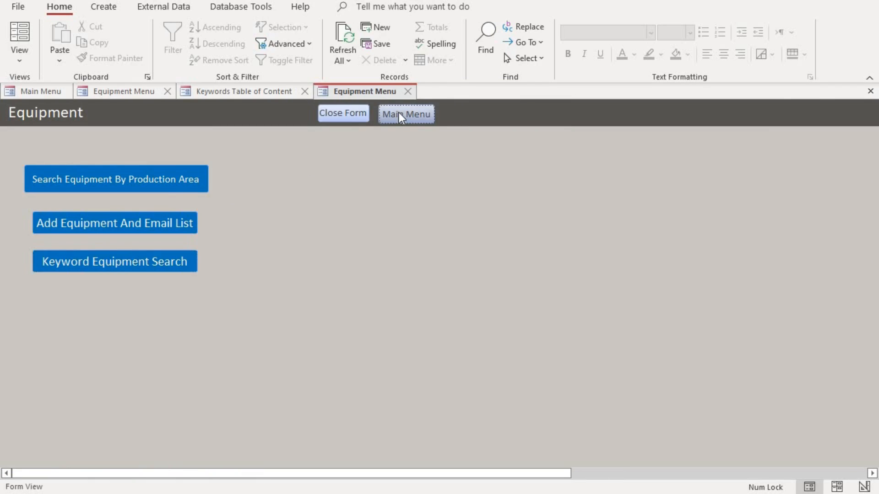
- Leave the Equipment menu for the maintenance Main Menu
click(406, 113)
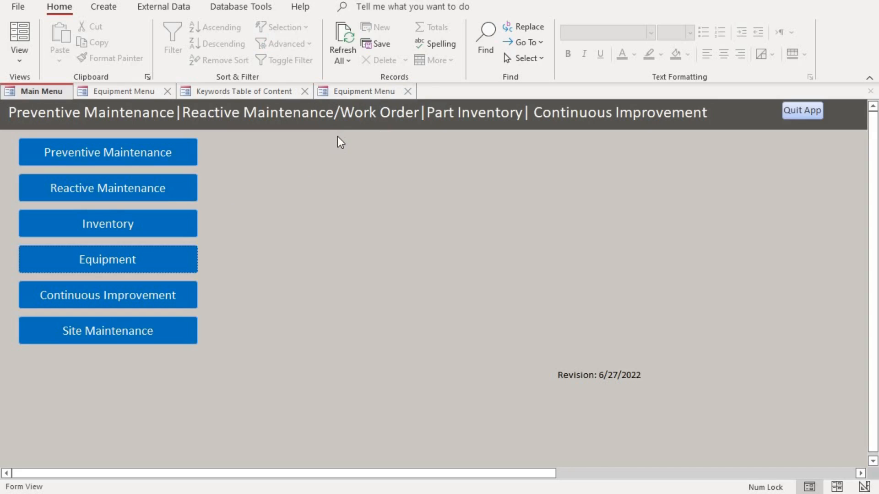